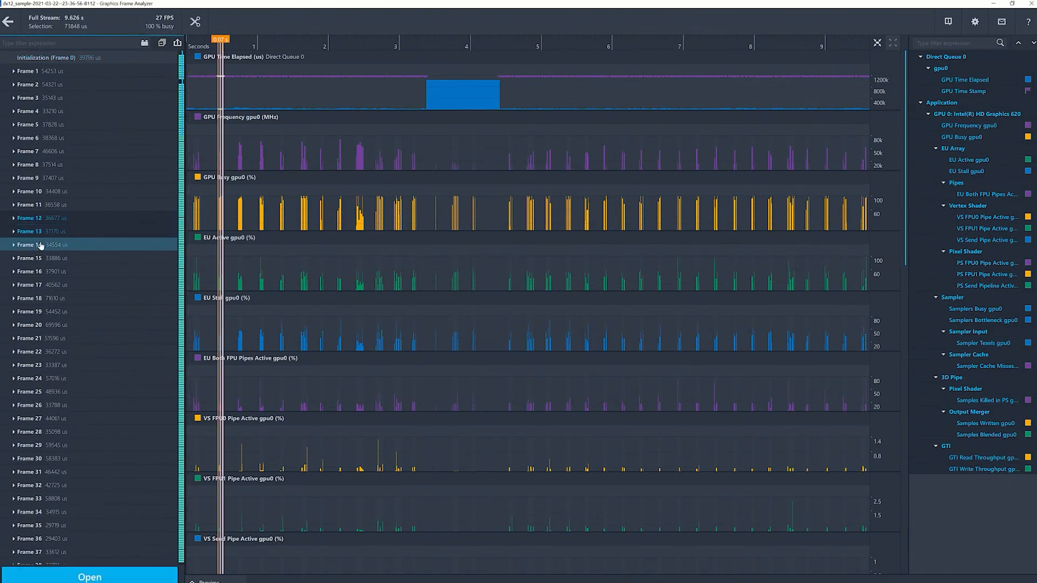
- Adjust the selected frame range from the multi-frame overview of the nBodyGravity capture
click(89, 577)
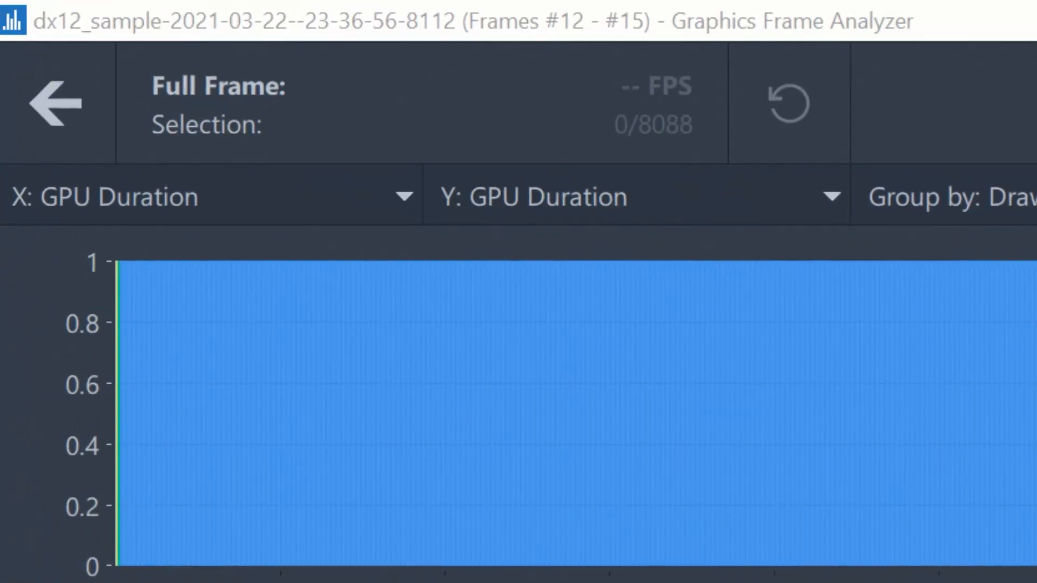
click(54, 104)
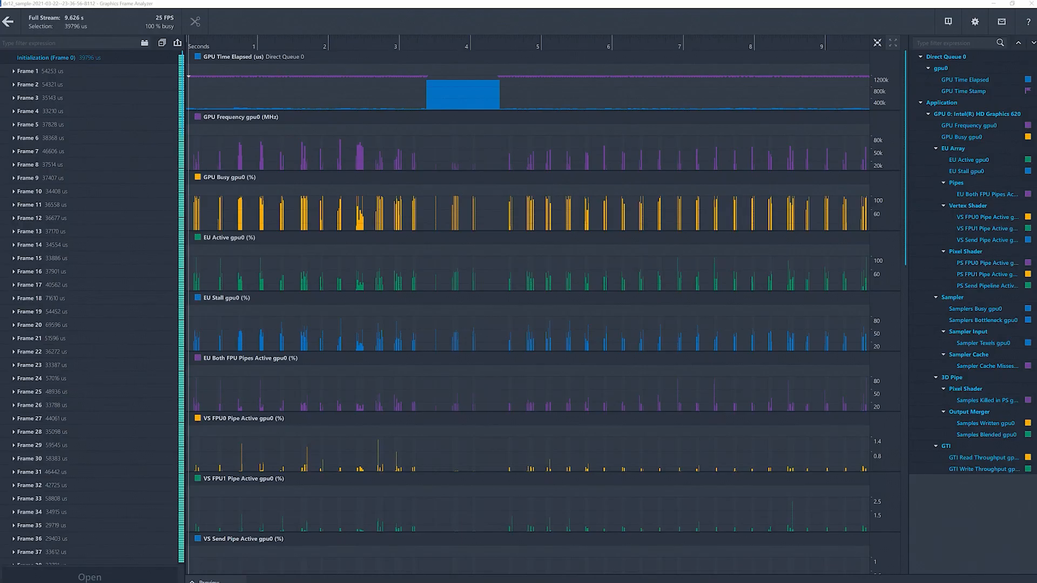
click(90, 577)
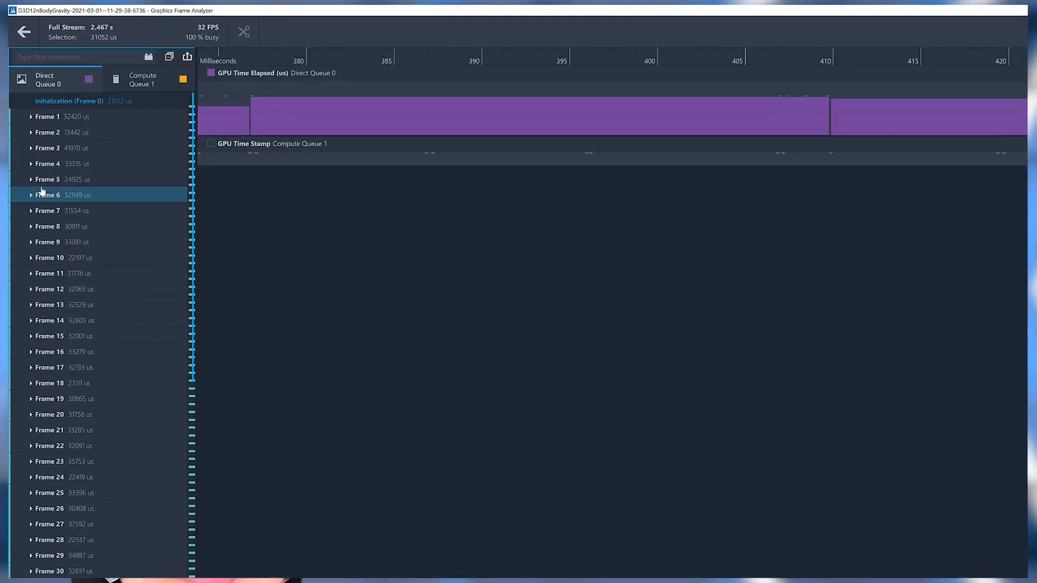
- Select Frame 6 and open it for detailed profiling
click(30, 195)
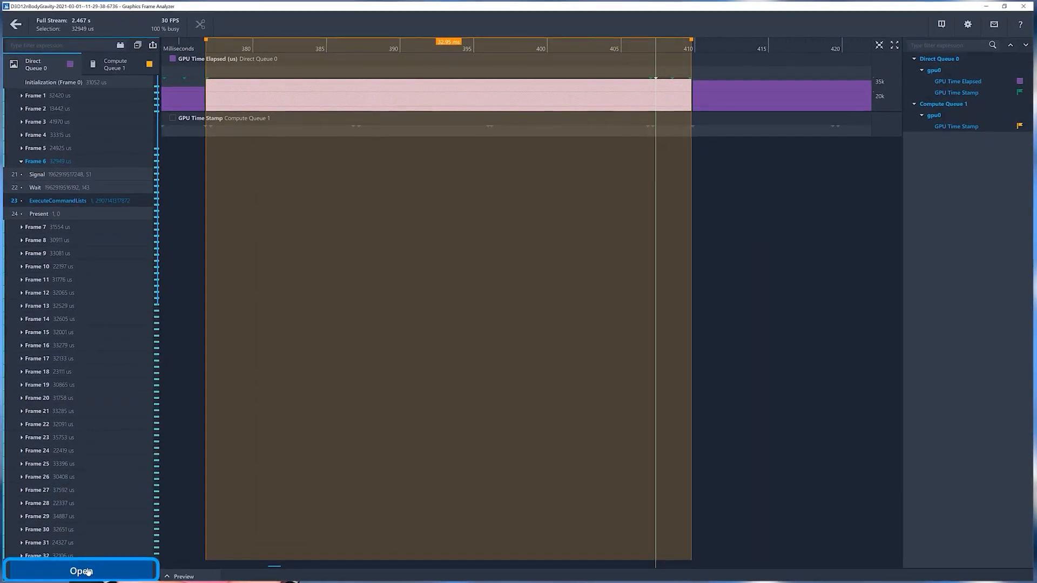
click(81, 570)
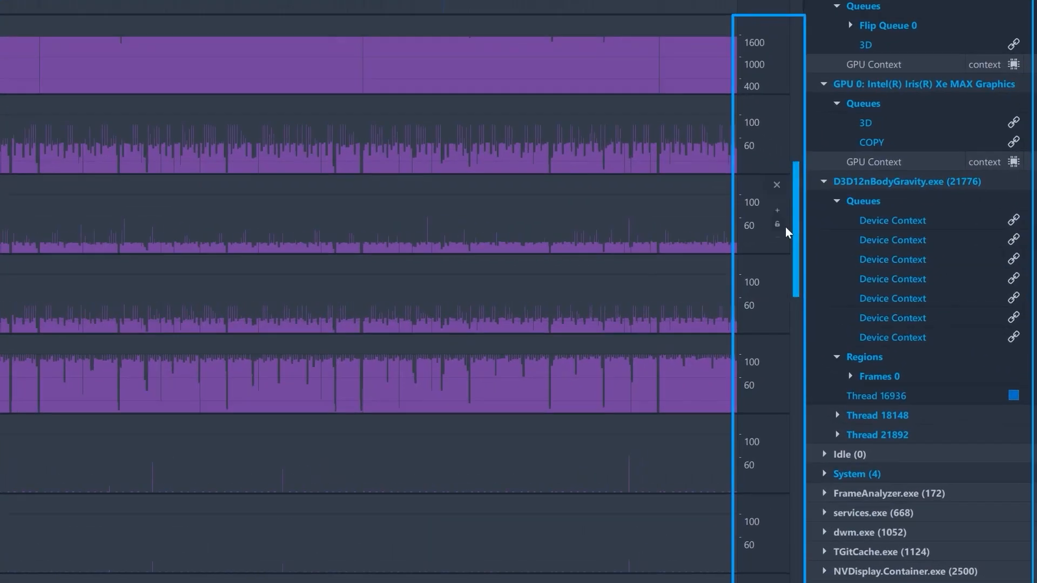
mouse_move(777, 223)
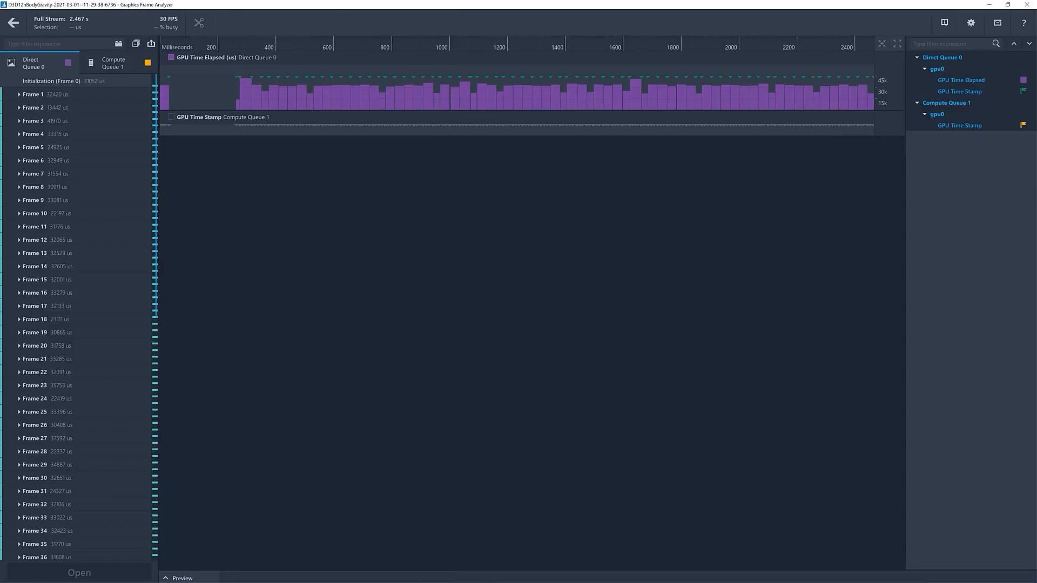
click(971, 23)
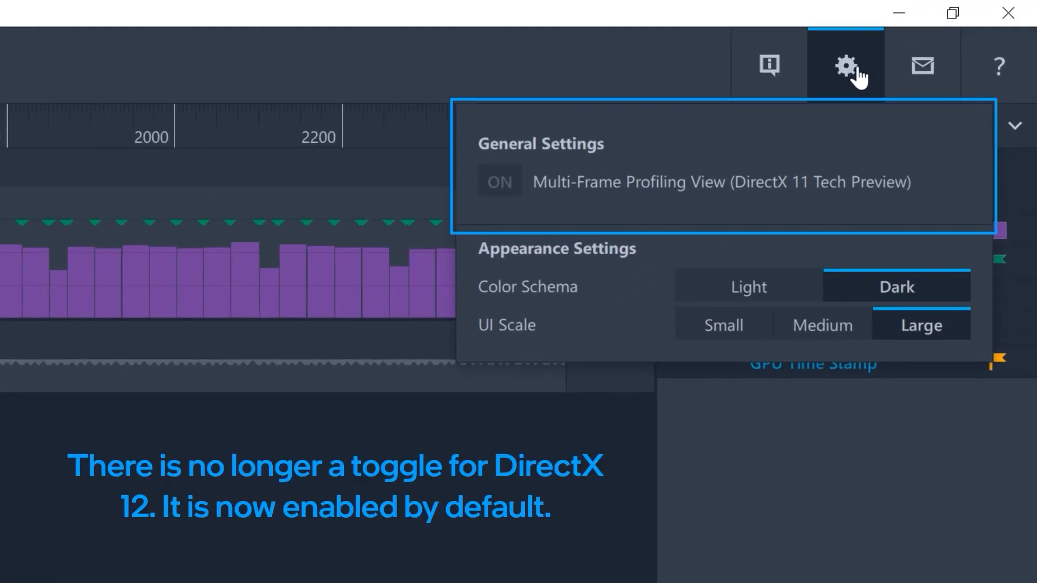
click(844, 66)
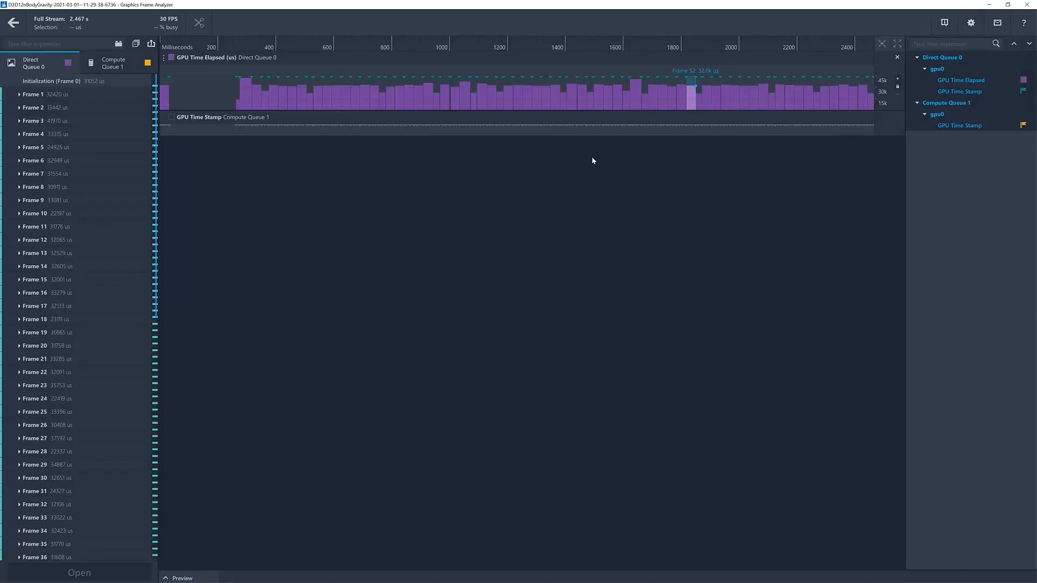
- Expand Frame 13's Signal, Wait, ExecuteCommandLists and Present calls, then start a range at Frame 9
click(59, 266)
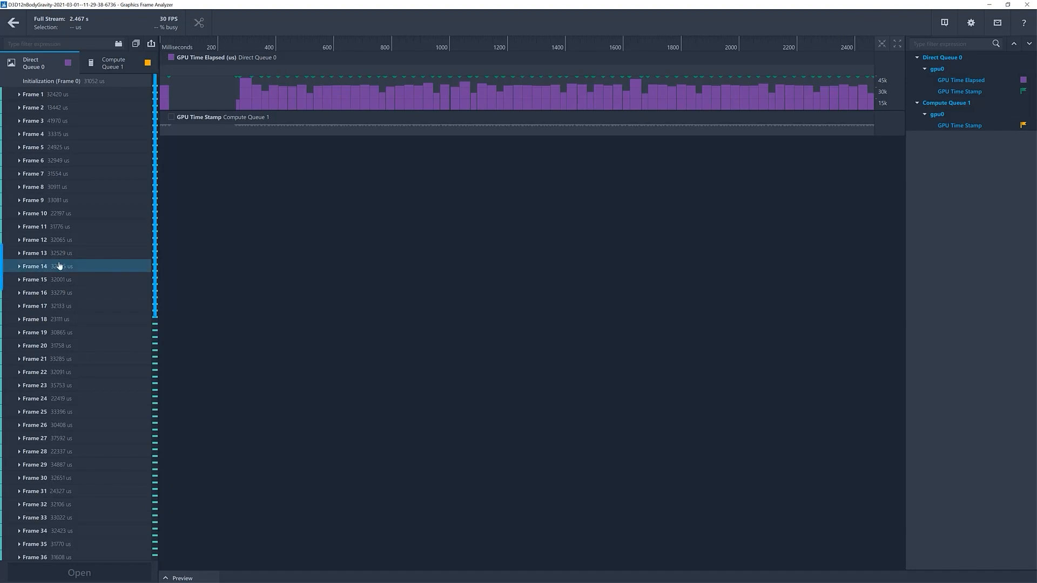
click(19, 252)
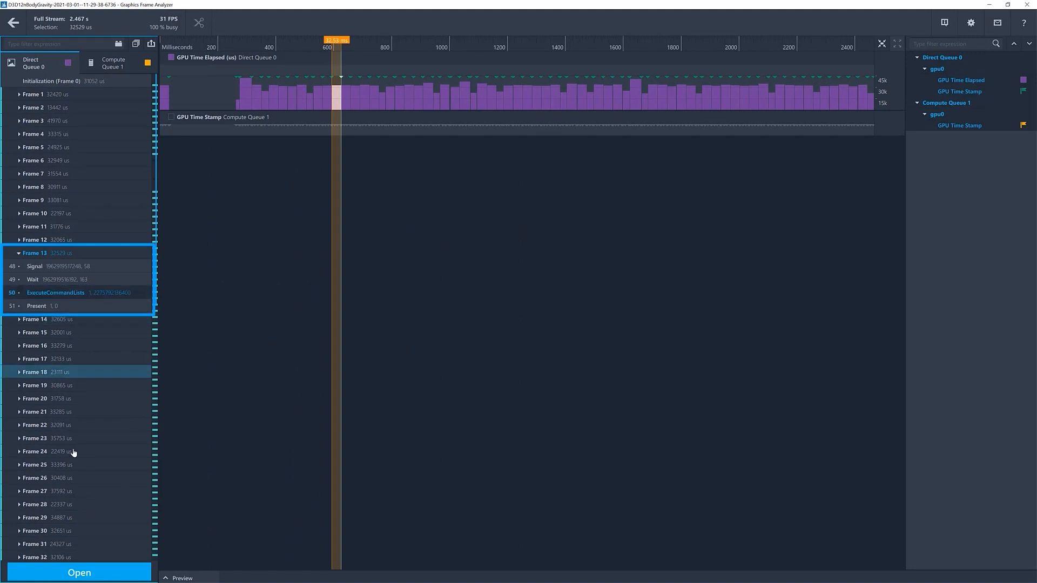
click(79, 573)
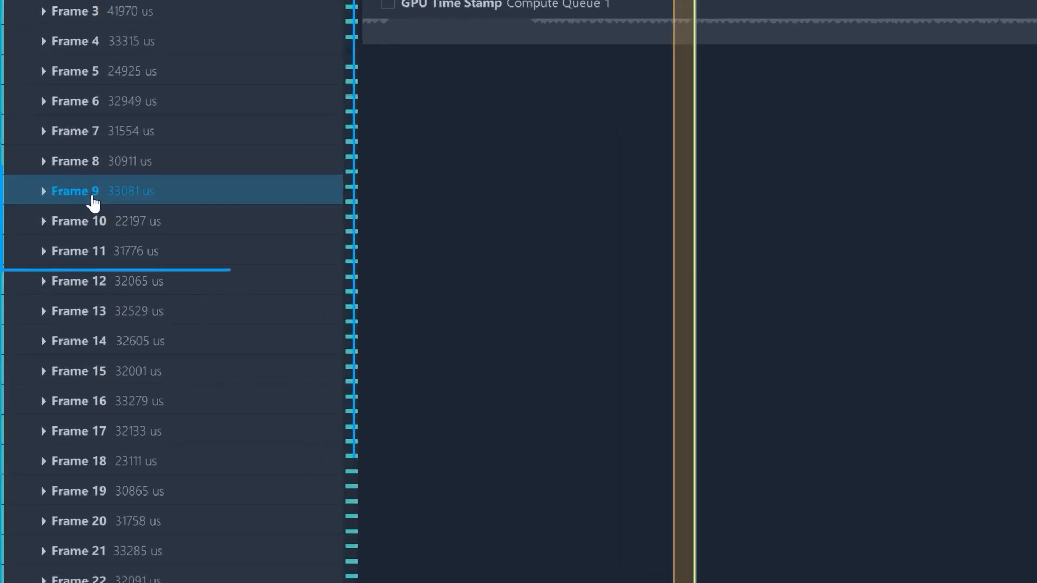
click(99, 268)
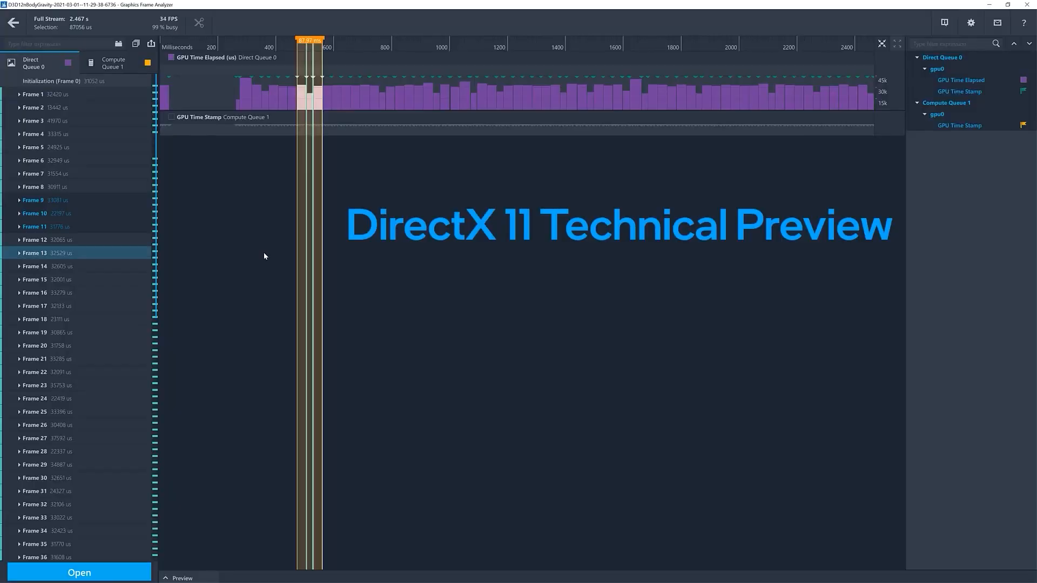
click(969, 23)
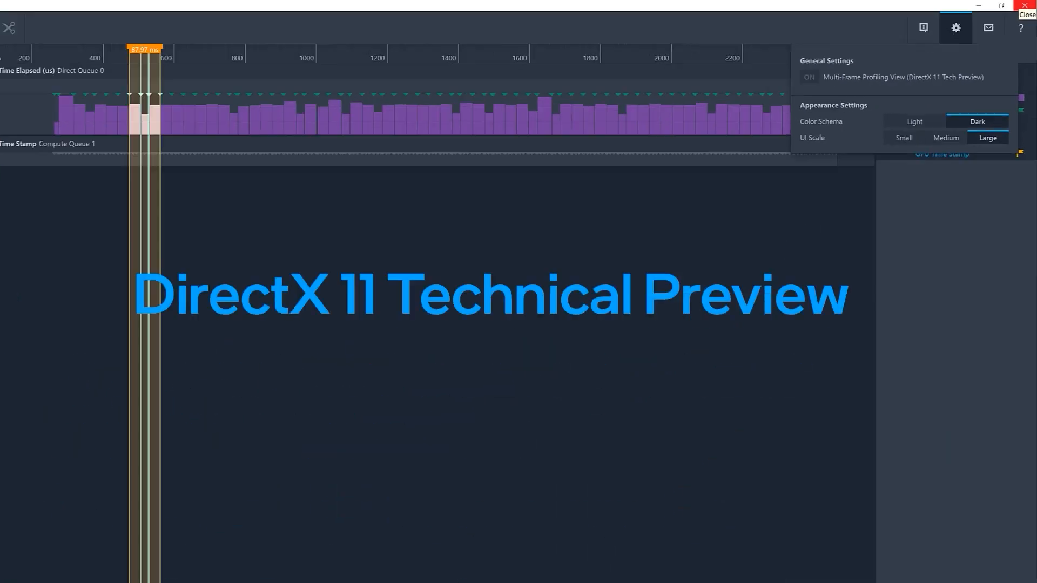
click(954, 28)
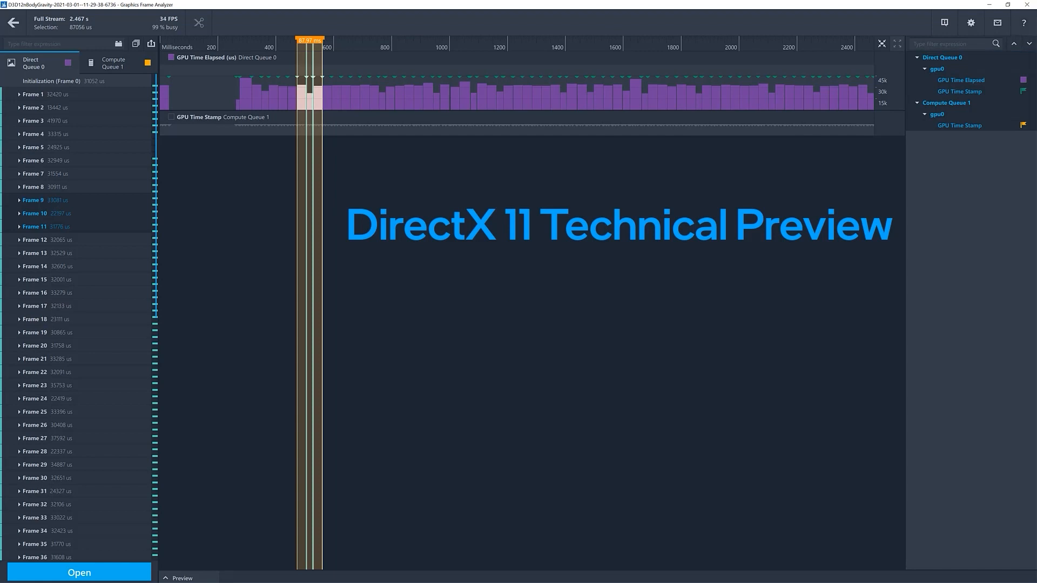
click(52, 81)
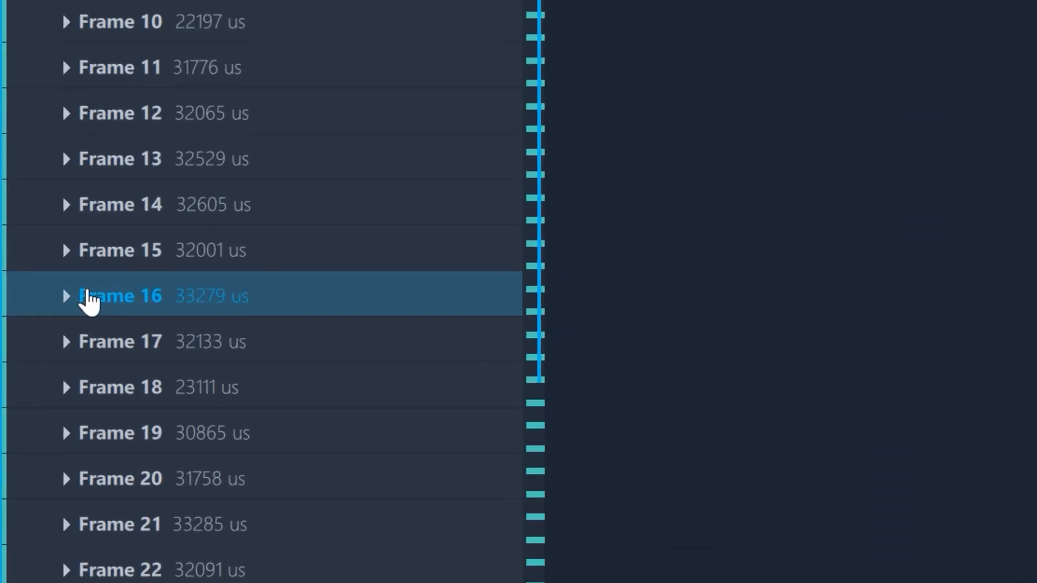
- Expand Frame 16's commands 60–63 and show Compute Queue 1's command list
click(65, 295)
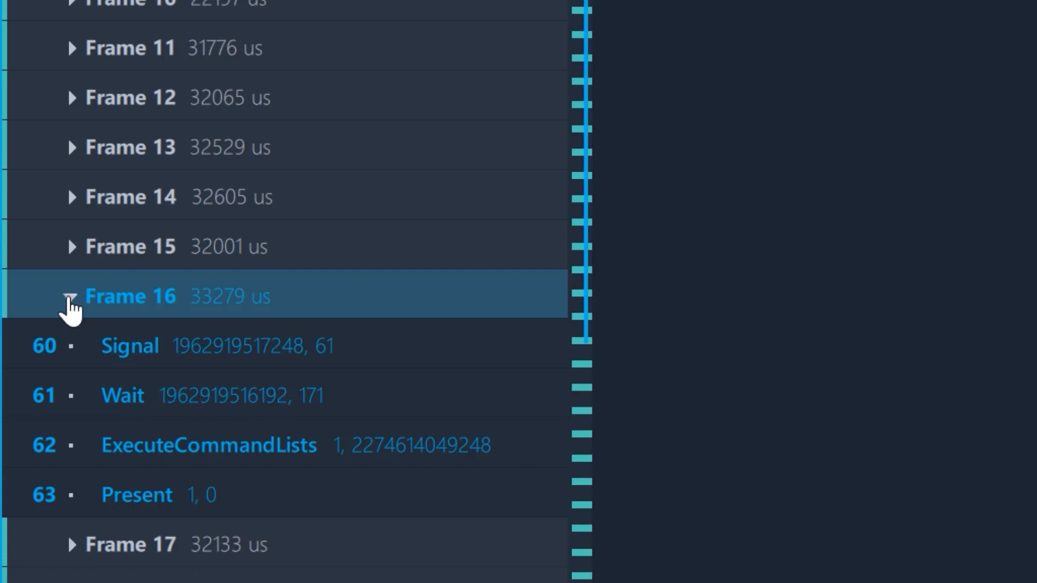
click(130, 345)
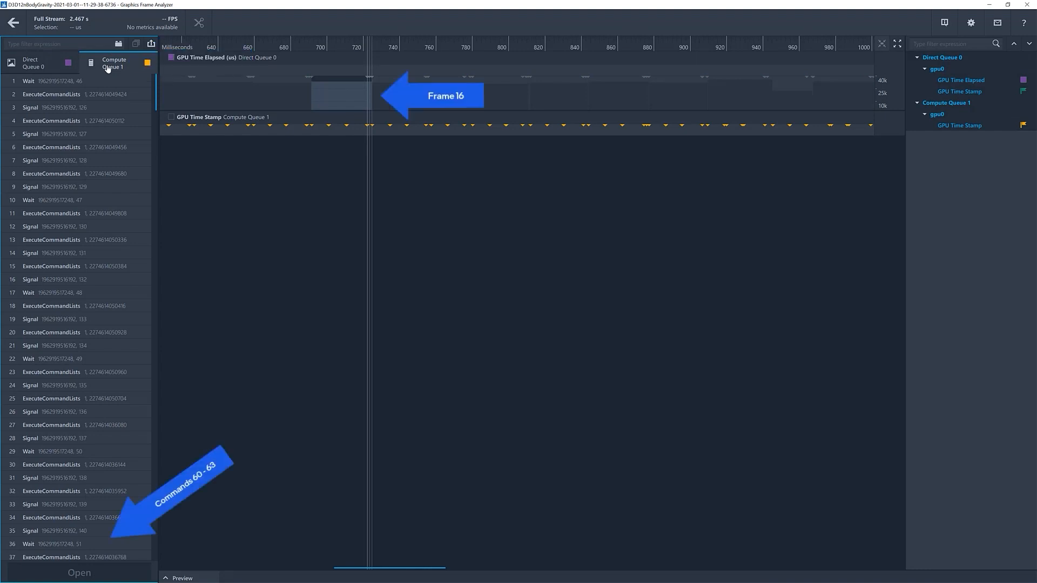
click(72, 147)
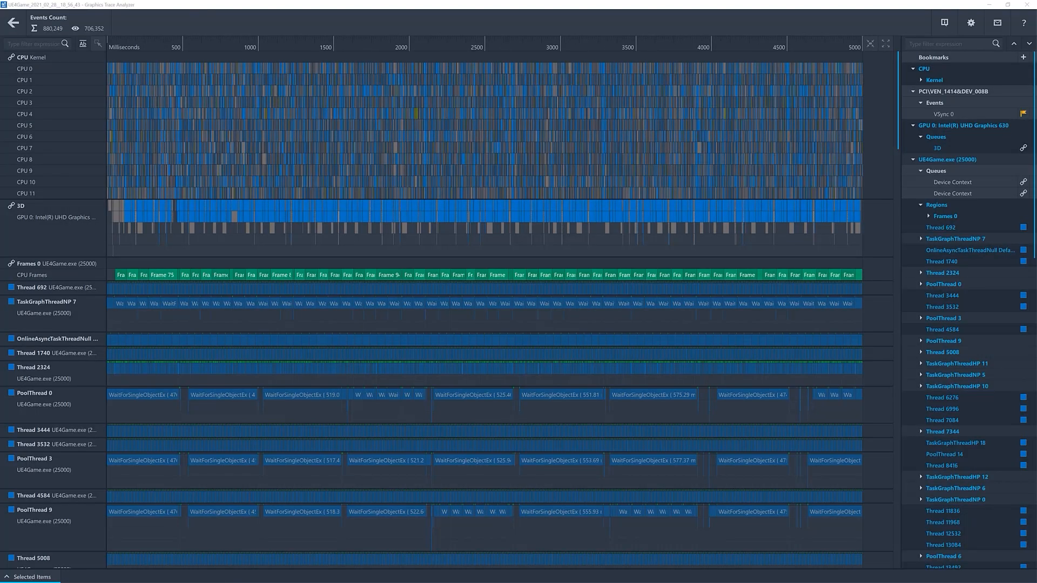
- Zoom into one CPU frame to microseconds and select the WaitForSingleObjectEx event on Thread 2324
click(220, 274)
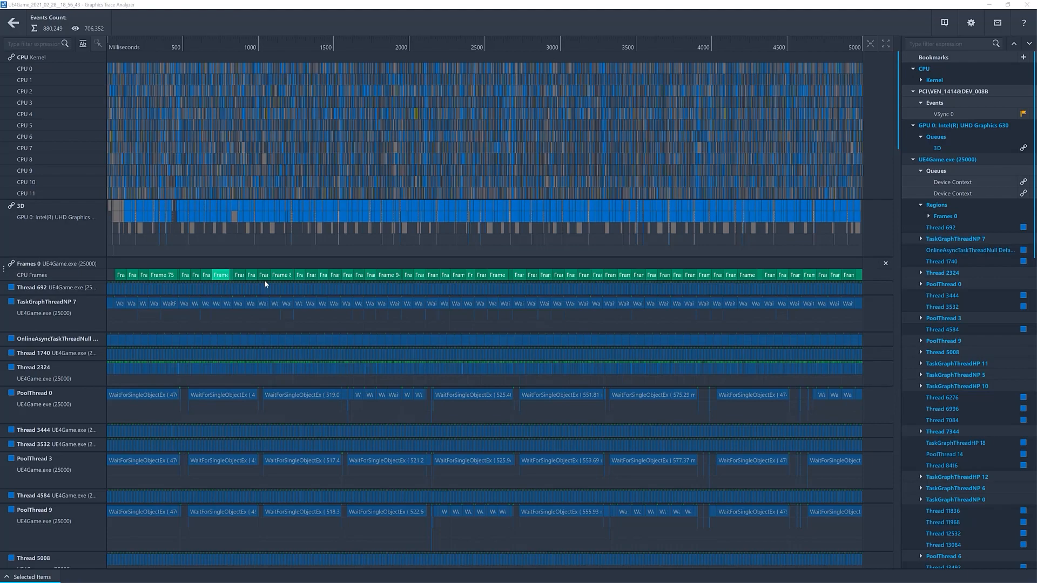
click(221, 275)
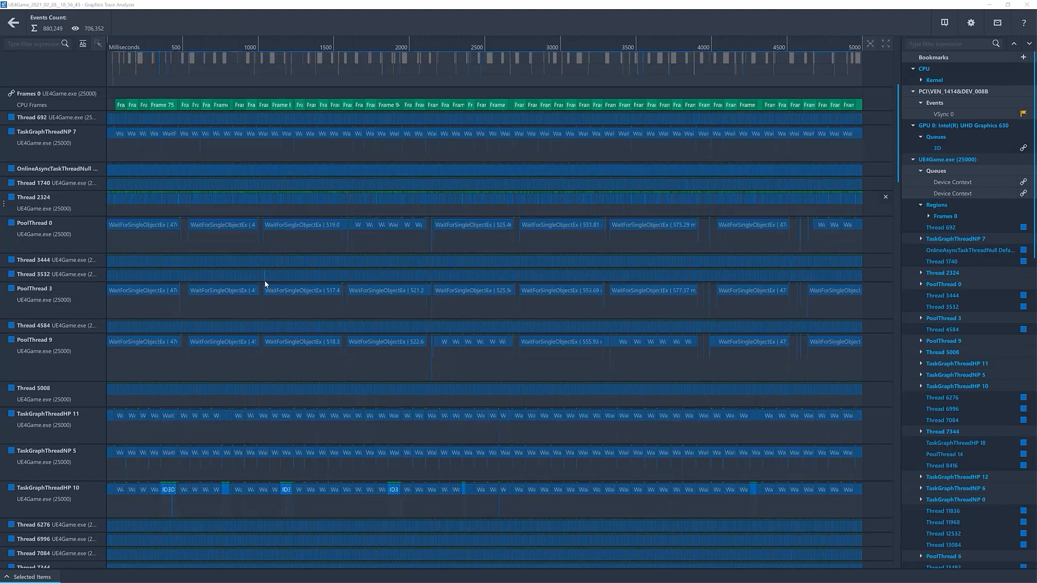
scroll(down, 3)
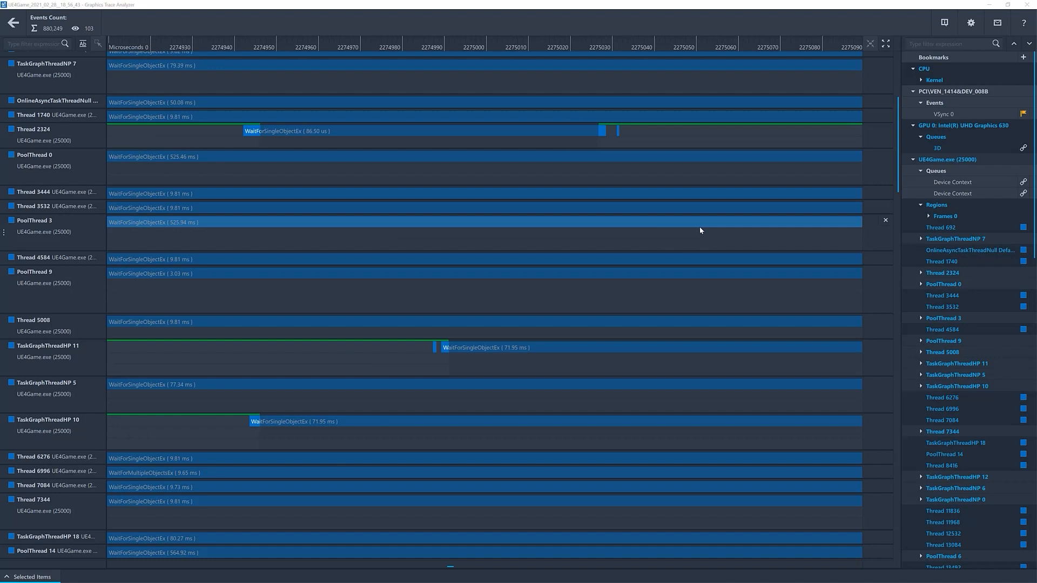
click(253, 131)
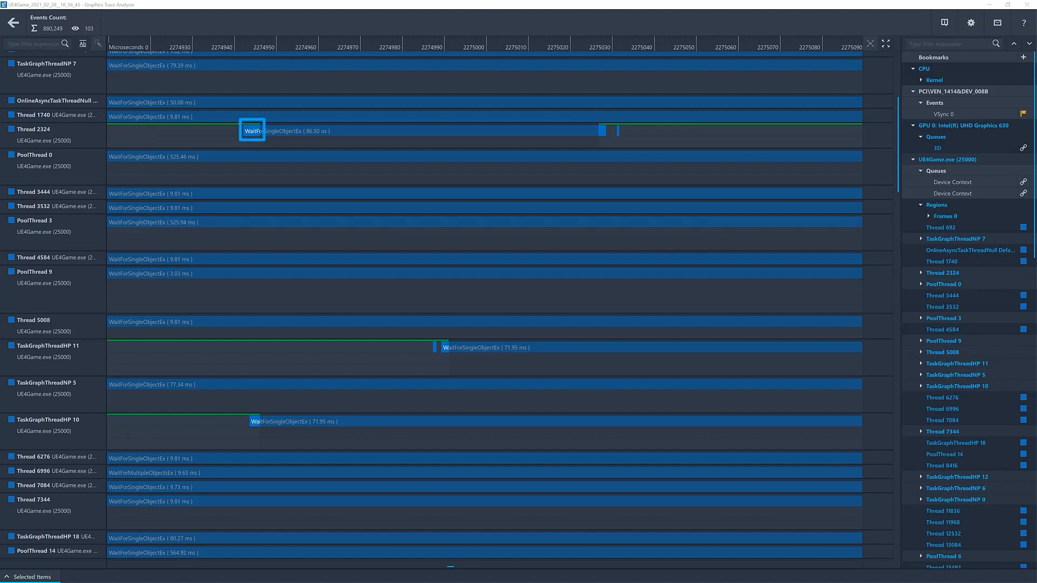
click(600, 130)
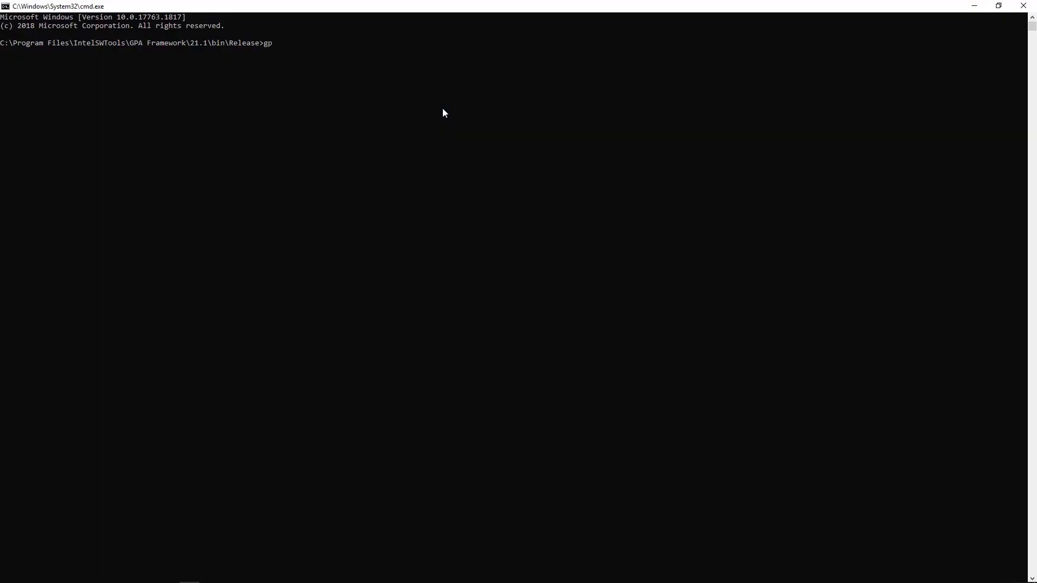
- Run gpa-injector and gpa-player on the UE4Game capture to print the layer-loading log
text(a-injector --la)
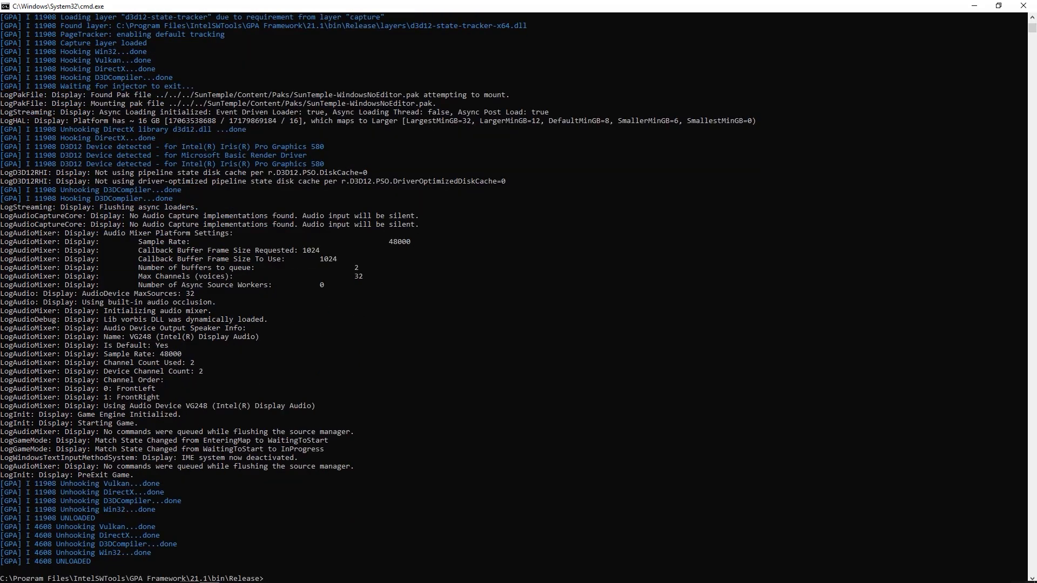
text(gpa-player "C:\Users\Intel GPA\Documents\GPA\UE4Game-2021-03-22--16-35-30-11908)
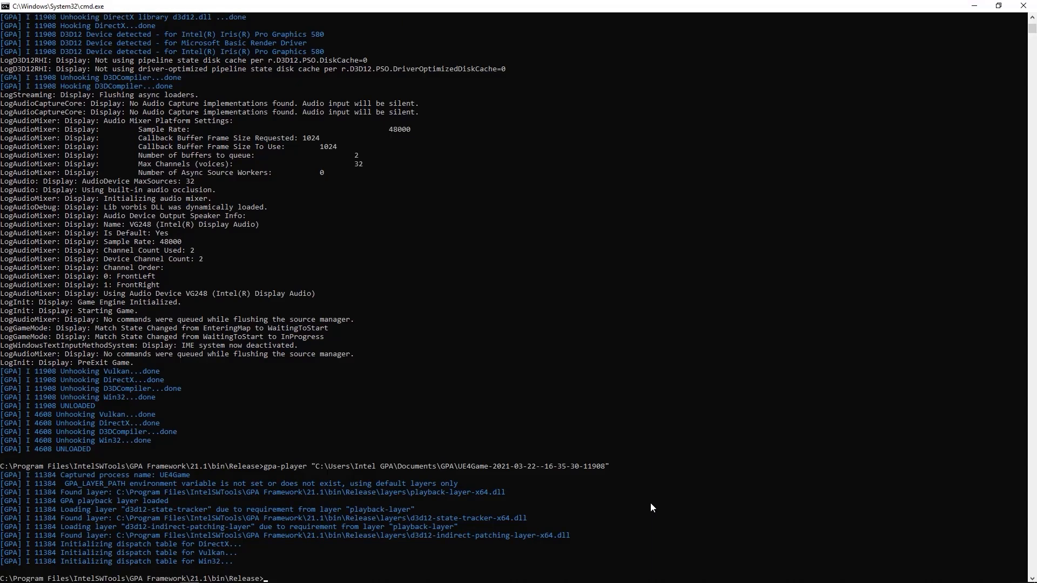
mouse_move(601, 498)
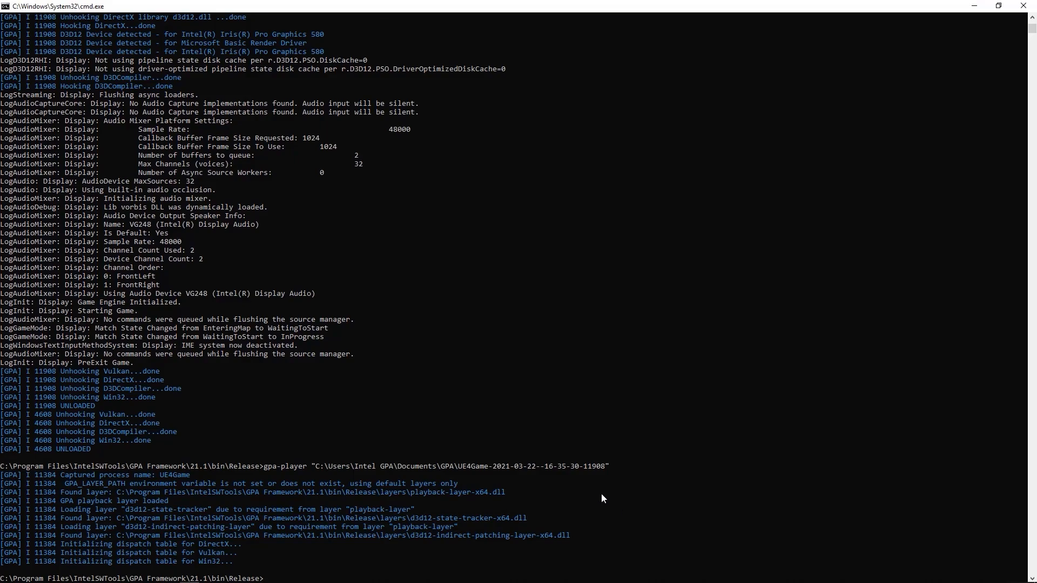